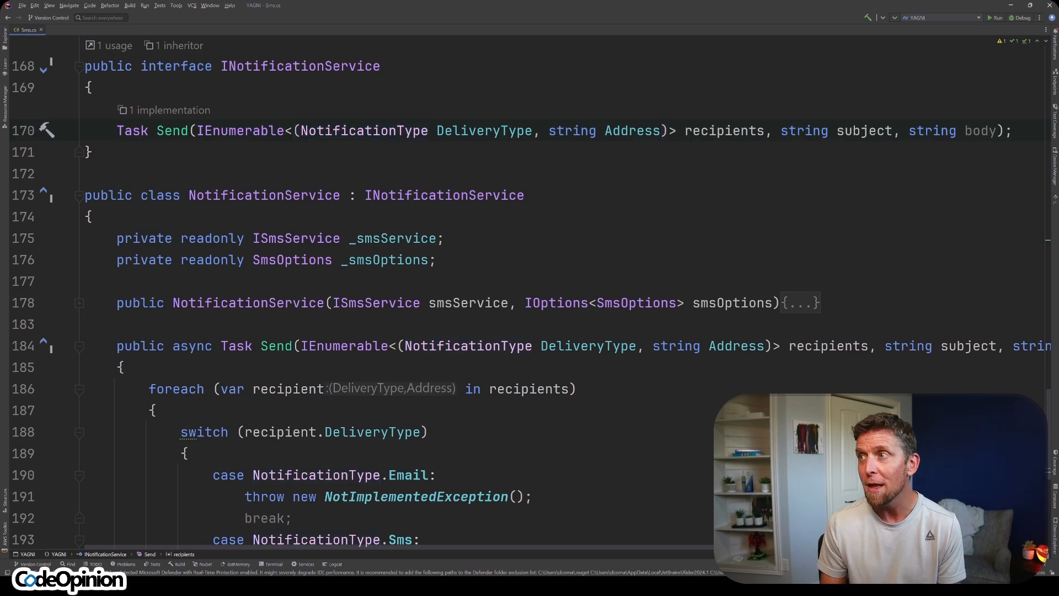
scroll("down", 3)
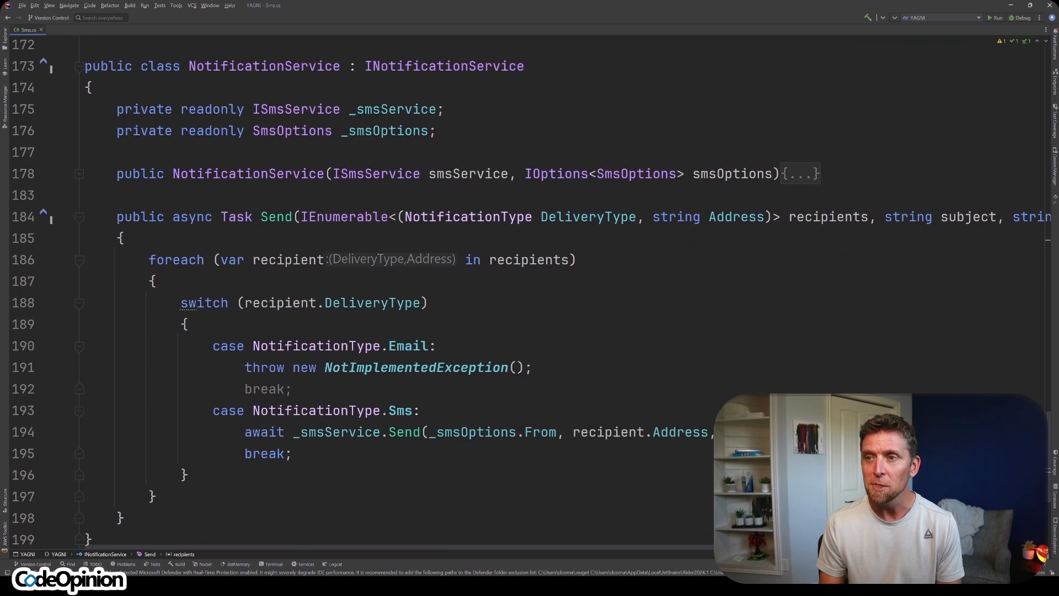
left_click(331, 410)
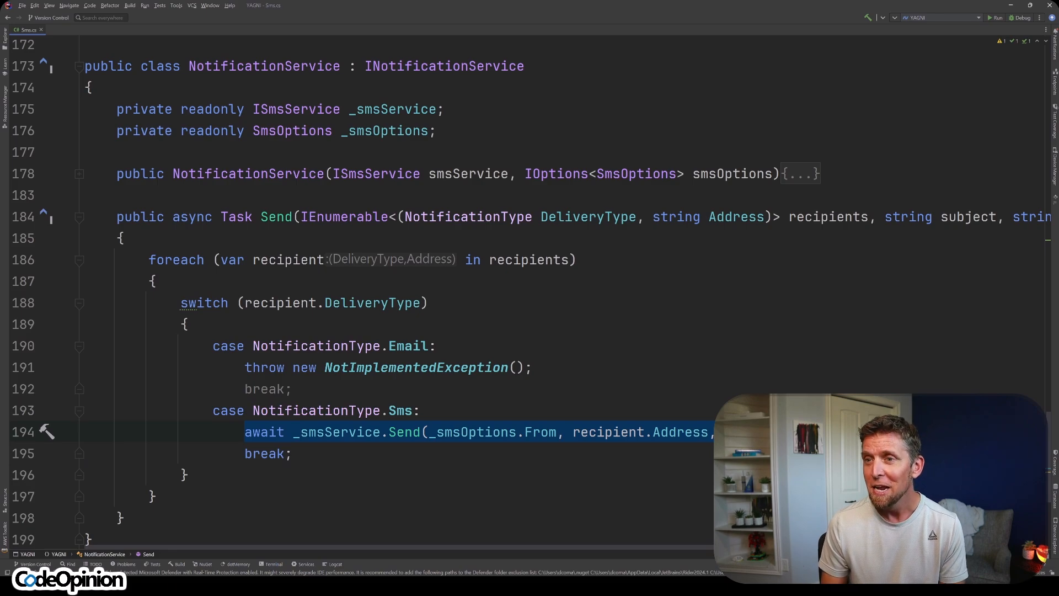
left_click(533, 367)
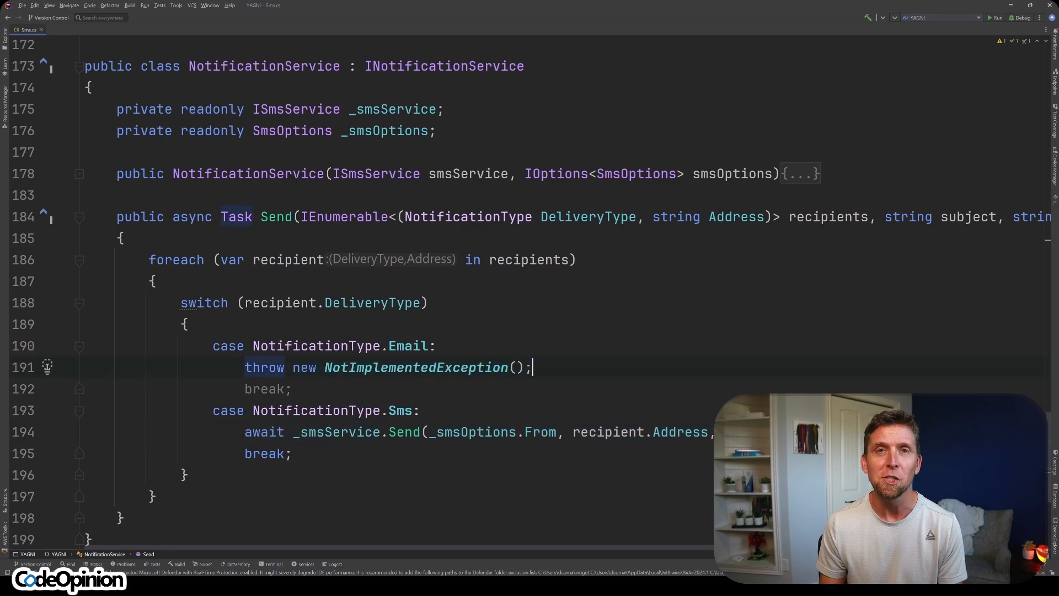